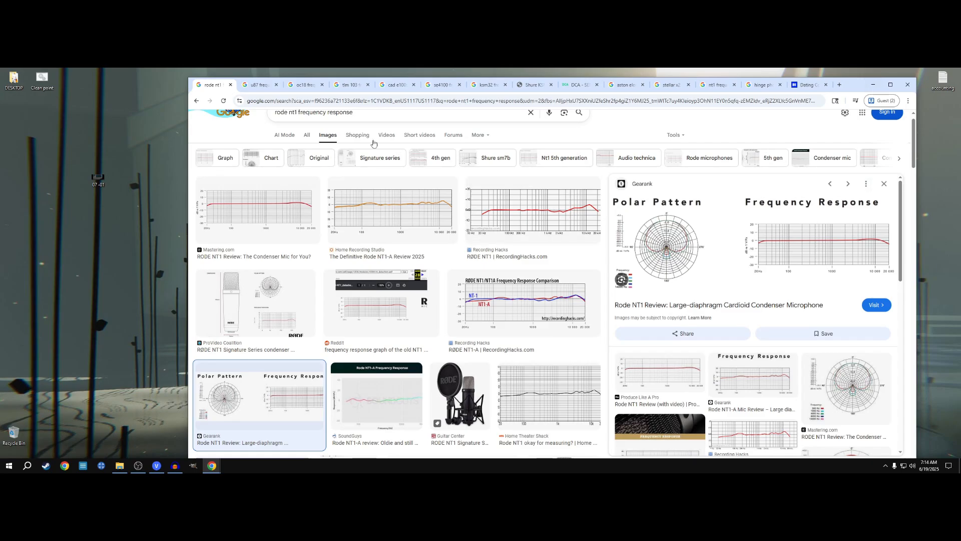
mouse_move(221, 132)
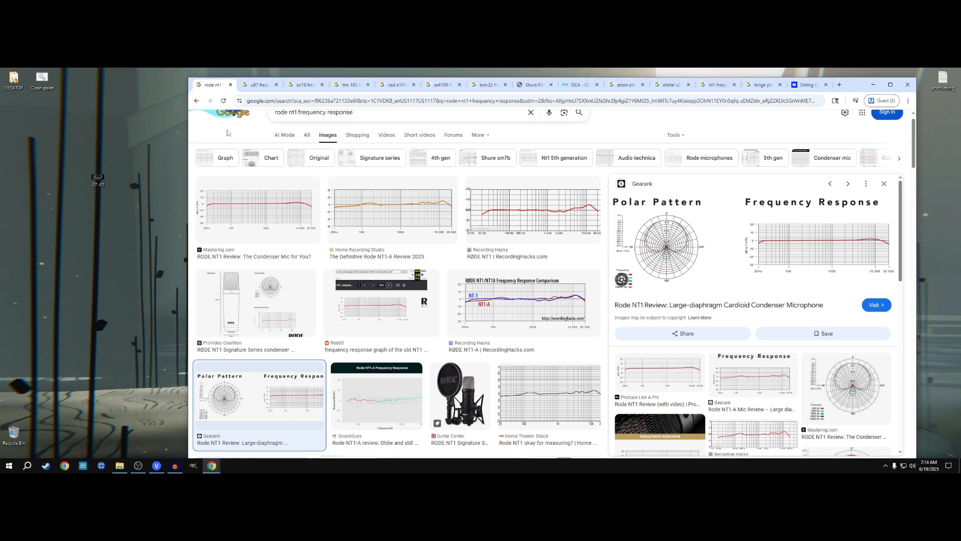
mouse_move(709, 246)
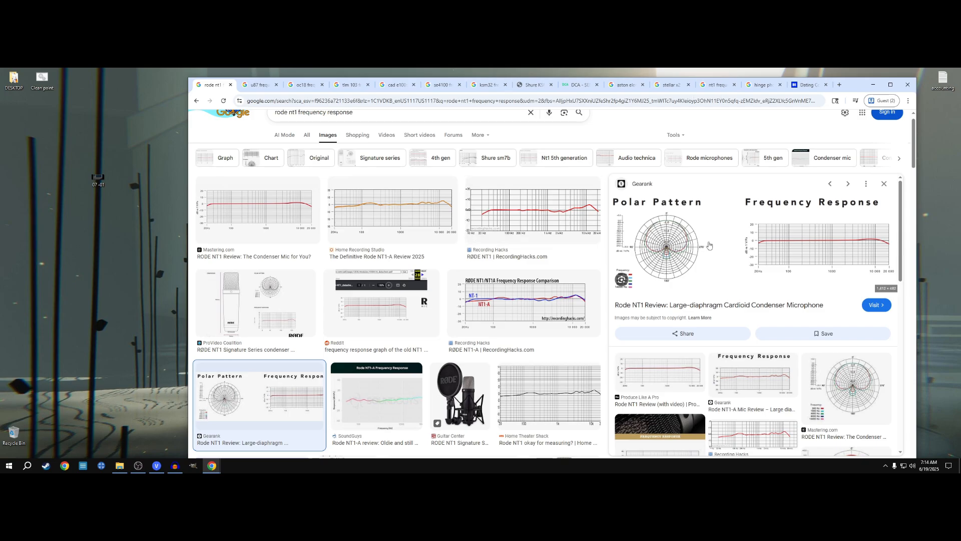
mouse_move(765, 245)
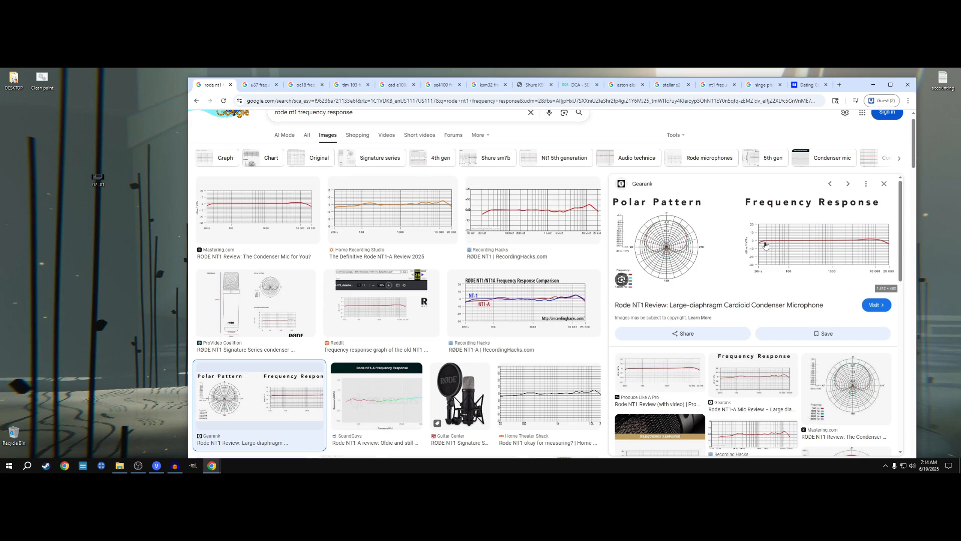
Step: Compare the U87 and OC18 frequency response results, enlarging the dark OC18 graph
left_click(257, 85)
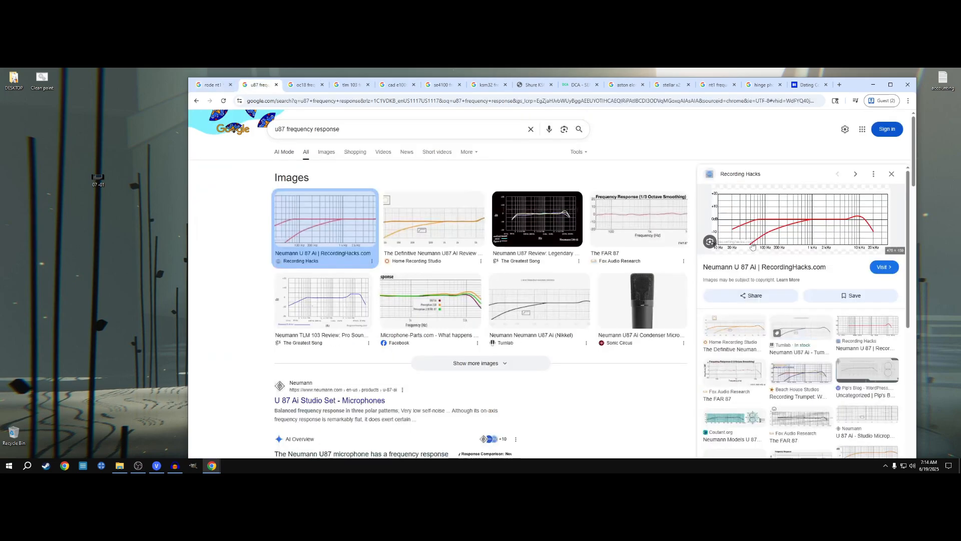
left_click(304, 84)
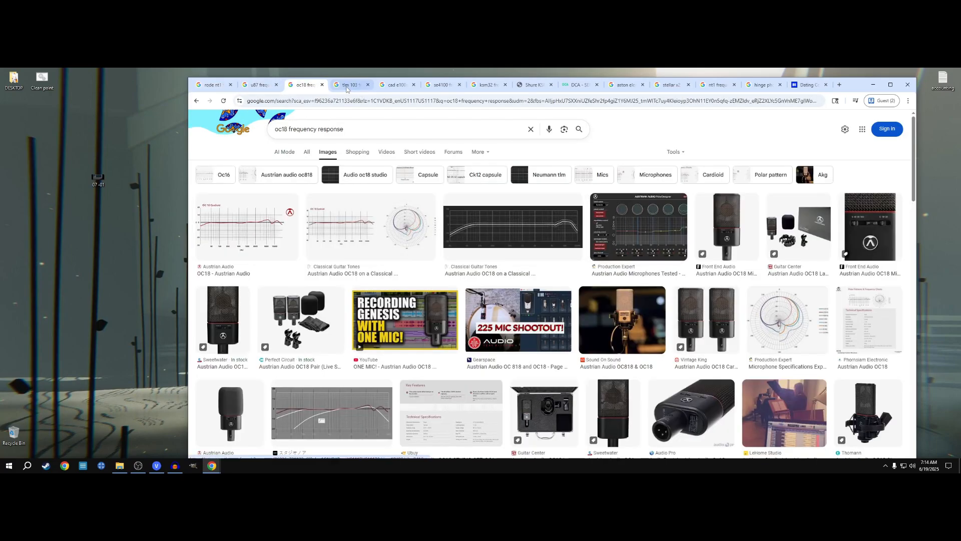
left_click(511, 226)
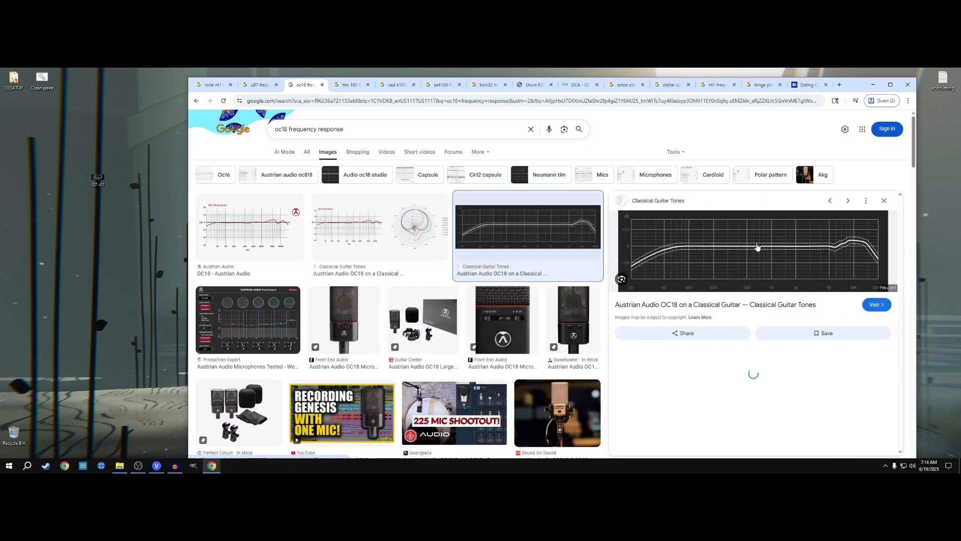
Step: Flip through the TLM 103, CAD e100s, SE4100 and KSM32 results, ending back on Rode NT1
left_click(350, 85)
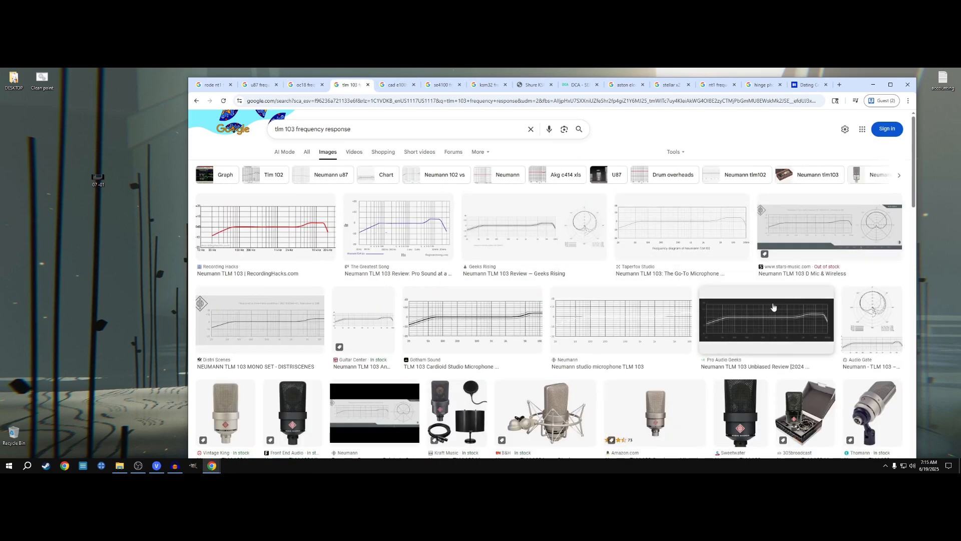
left_click(396, 85)
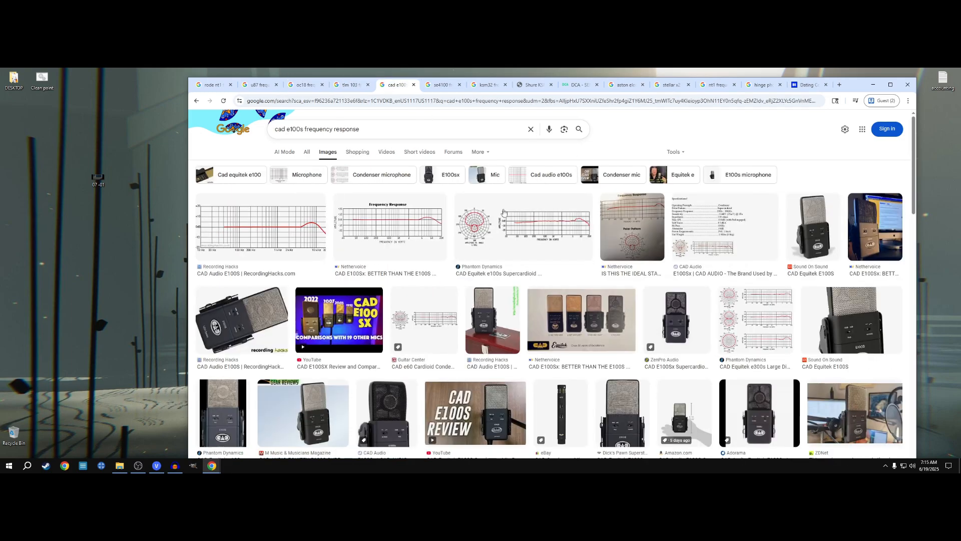
left_click(441, 84)
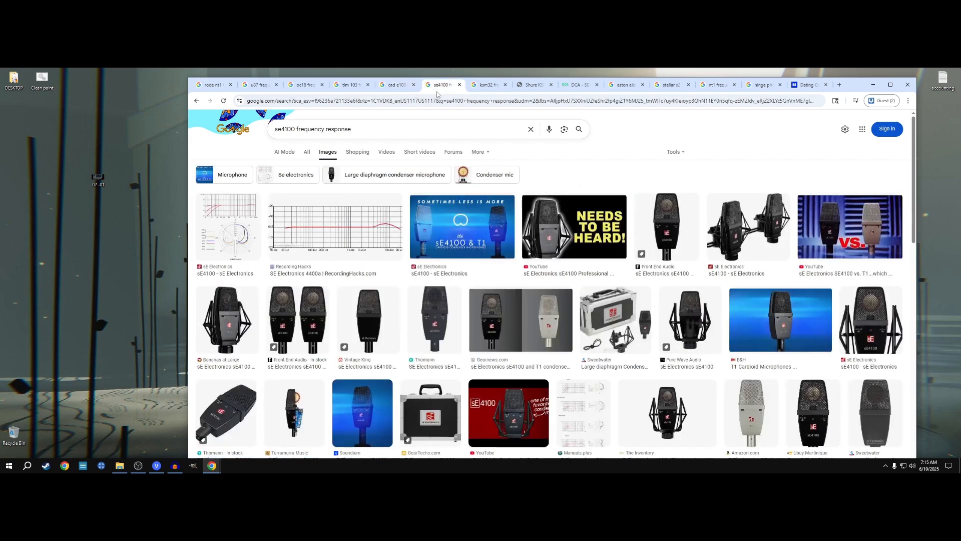
left_click(488, 85)
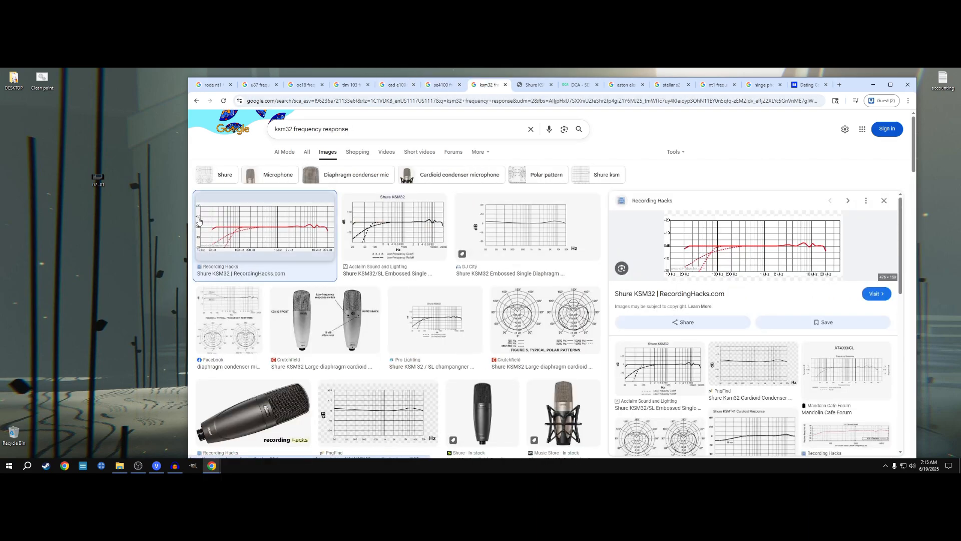
left_click(211, 84)
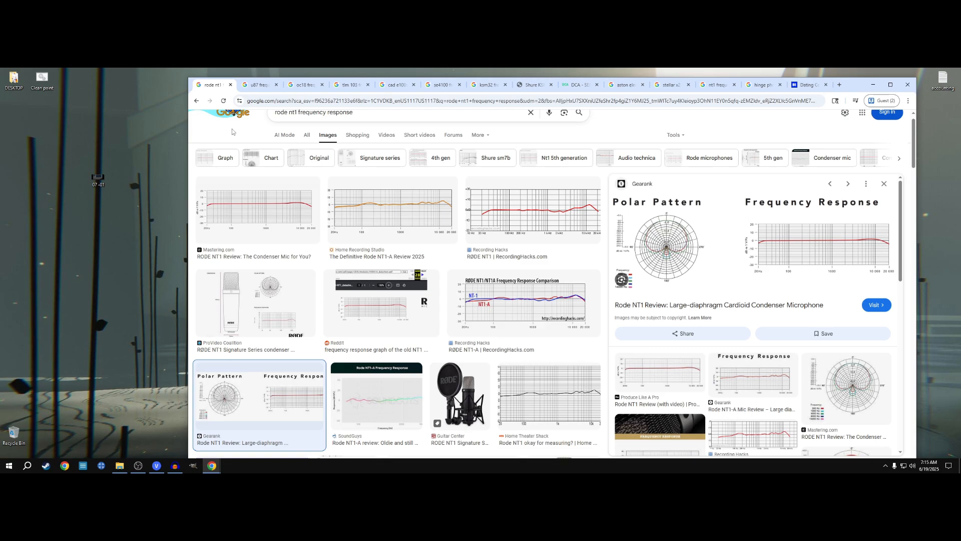
mouse_move(81, 192)
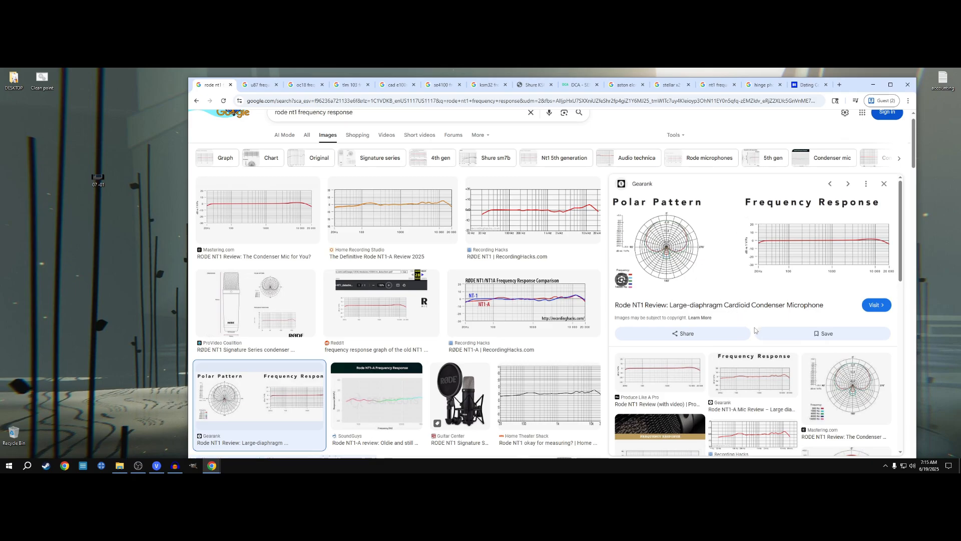
mouse_move(571, 254)
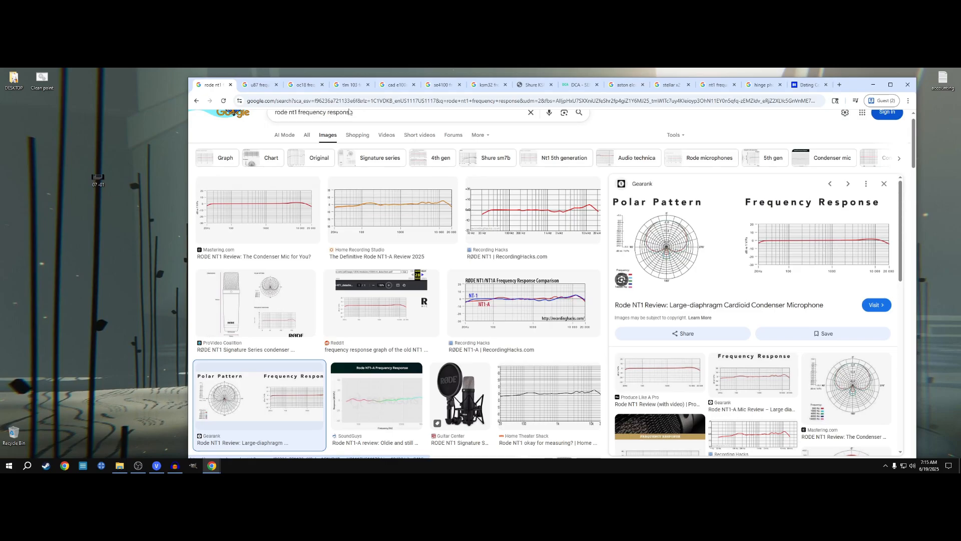
left_click(259, 84)
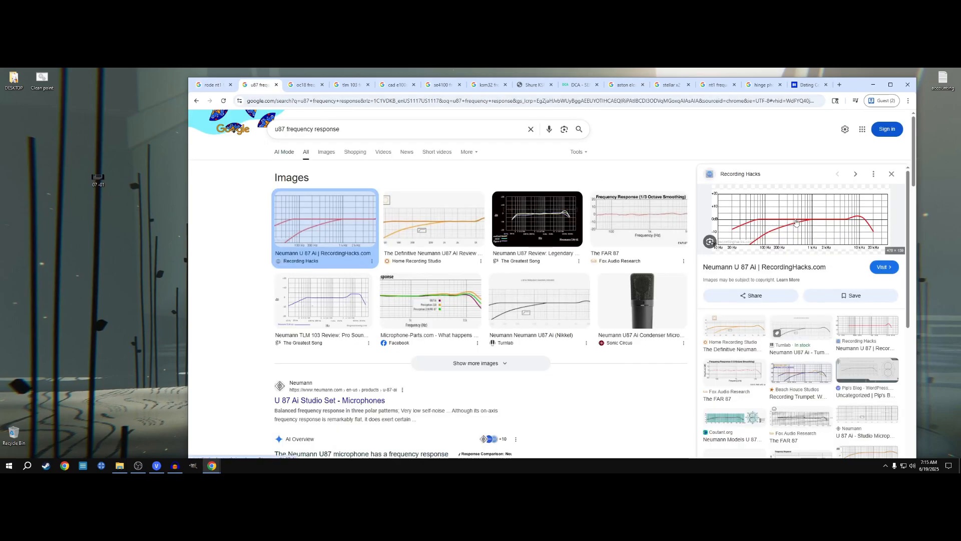
left_click(304, 85)
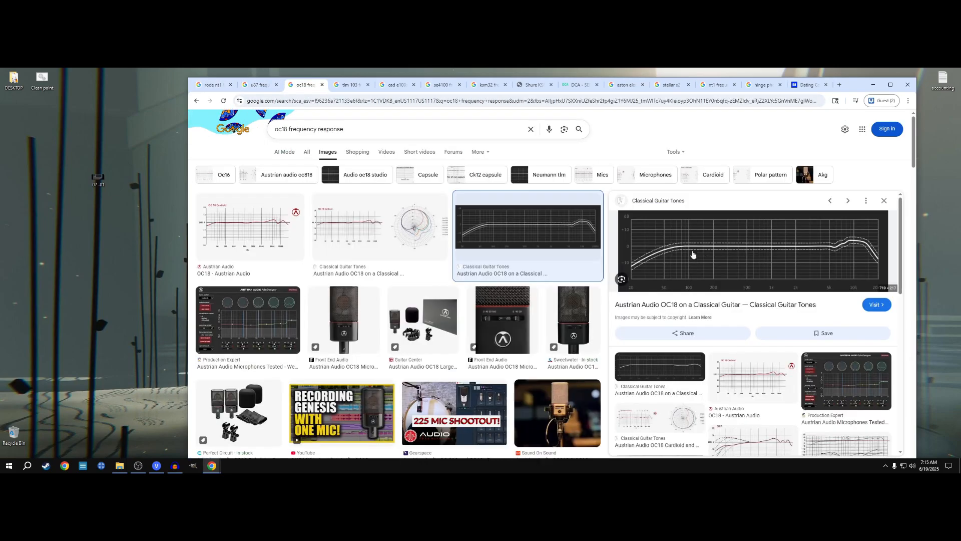
left_click(350, 85)
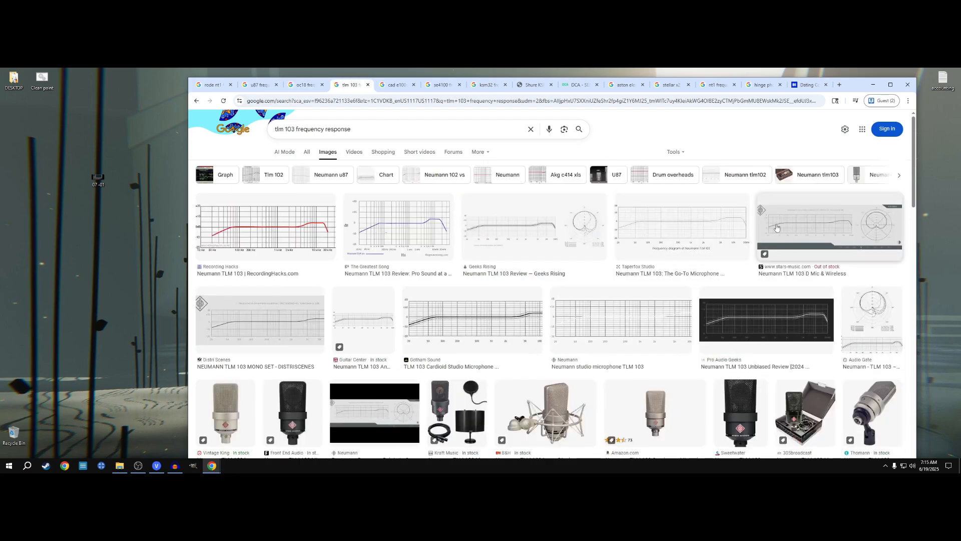
left_click(397, 85)
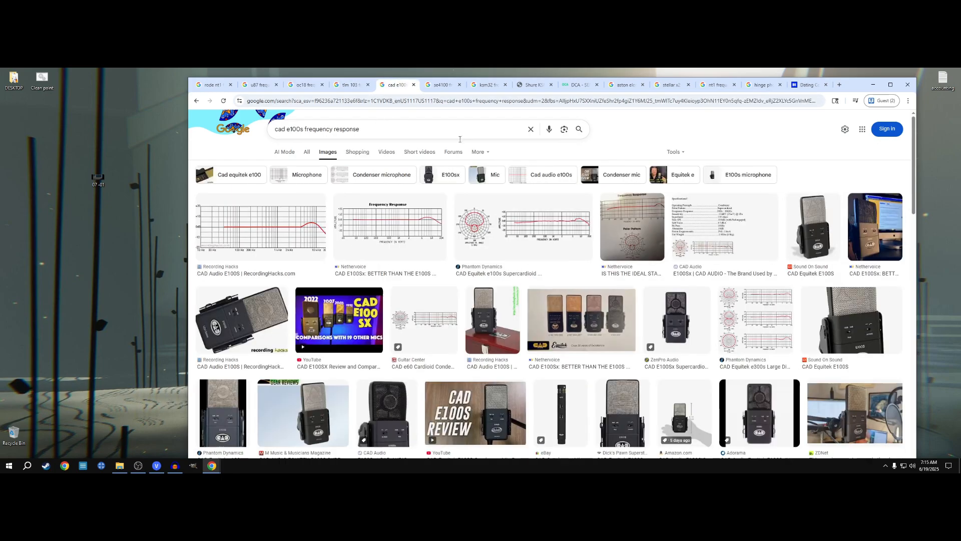
left_click(387, 227)
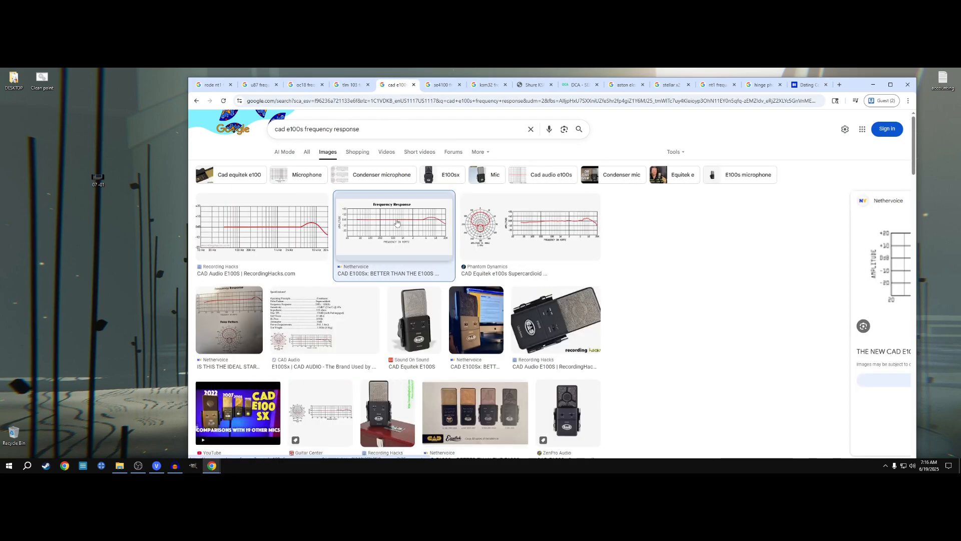
left_click(442, 84)
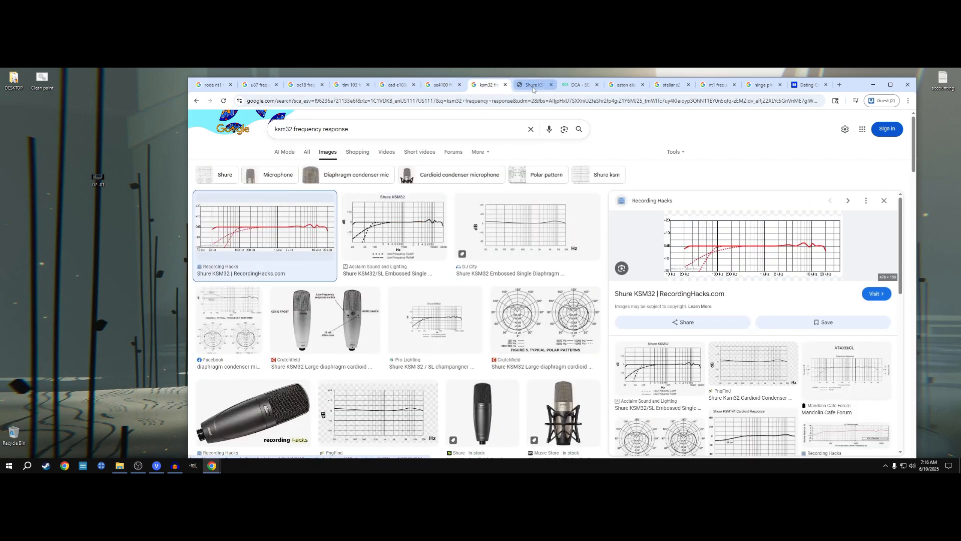
left_click(579, 84)
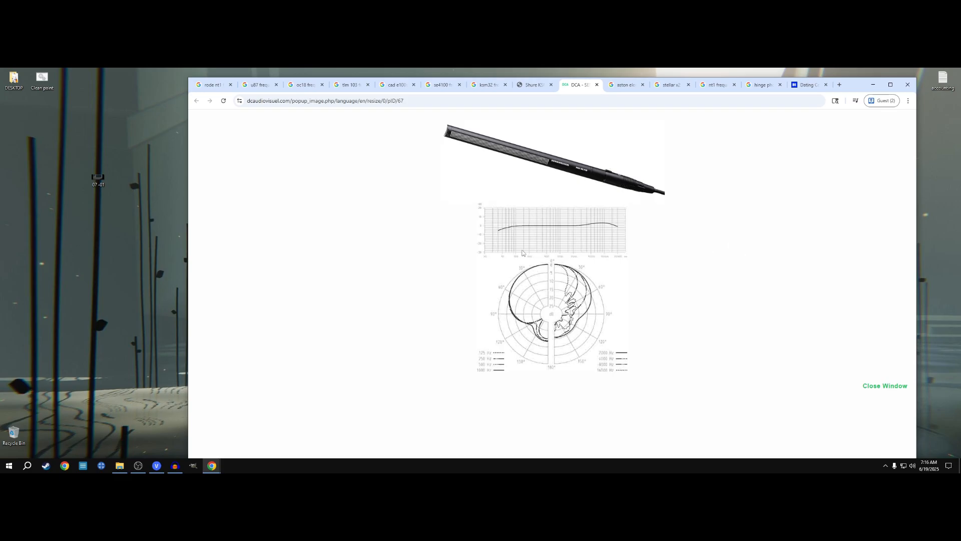
mouse_move(223, 94)
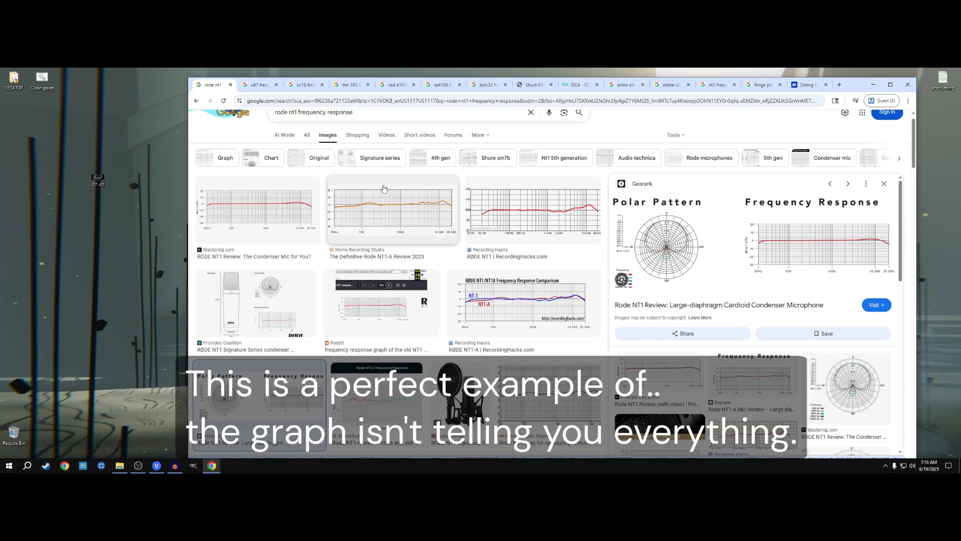
mouse_move(843, 237)
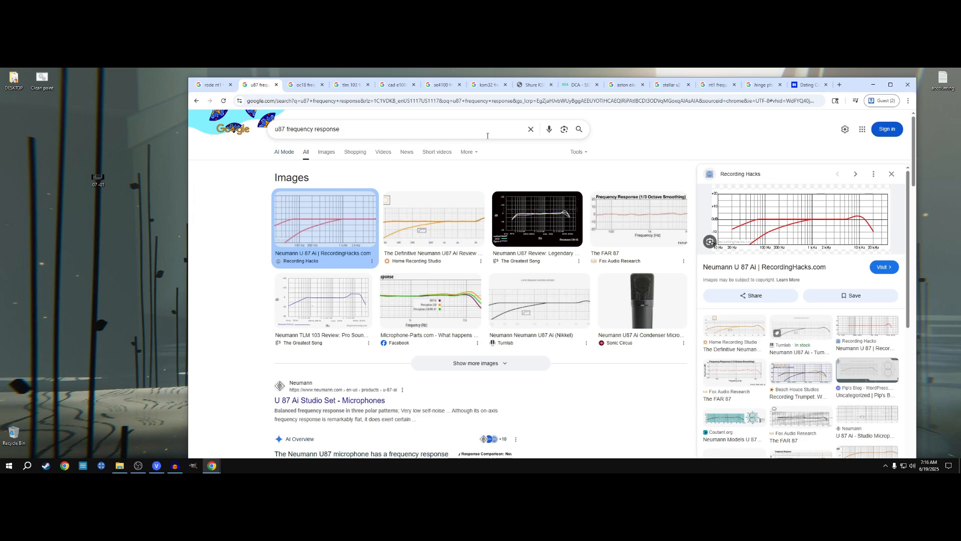
mouse_move(304, 84)
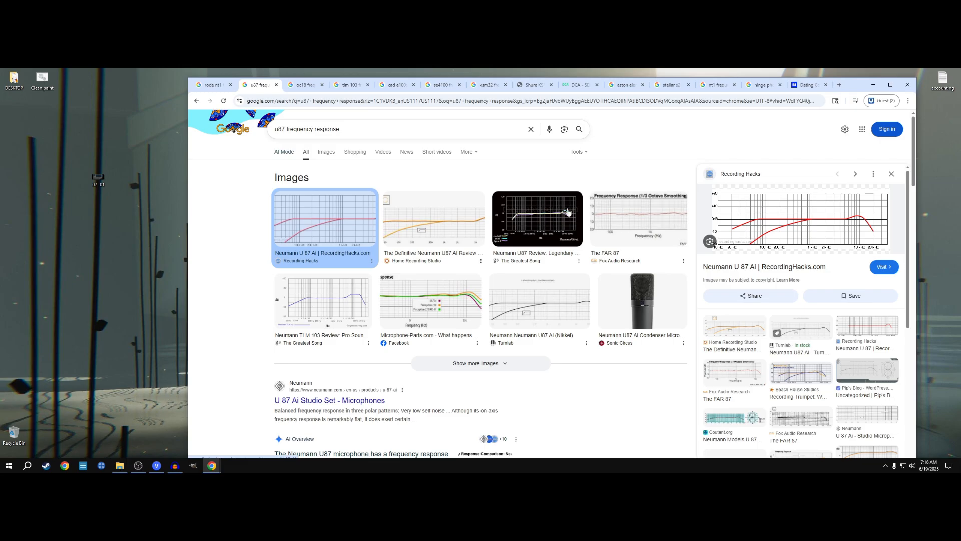
mouse_move(231, 187)
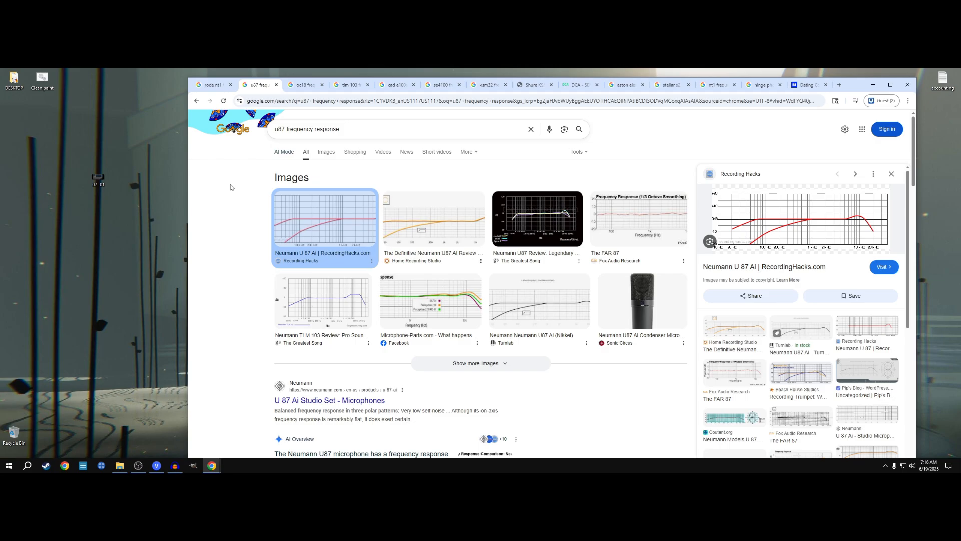
Step: Switch over to the hinge photo image results after reviewing the U87 graph
left_click(761, 84)
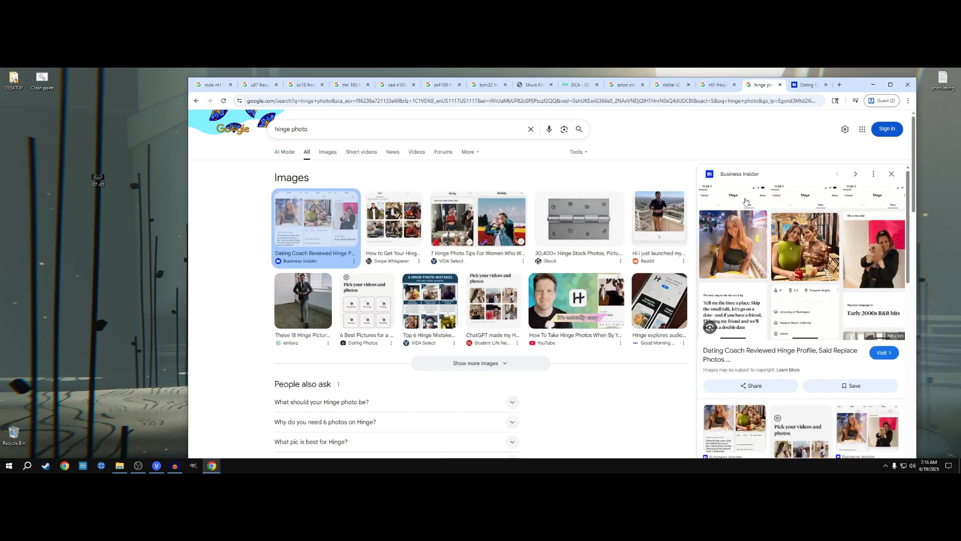
Step: Visit the Business Insider article behind the Hinge profile image preview
left_click(882, 352)
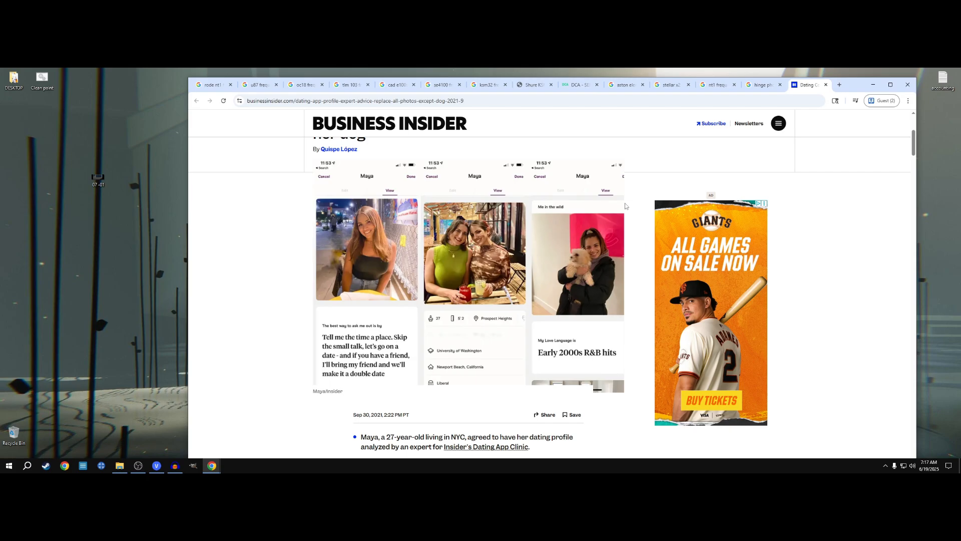
Step: Return to the Rode NT1 results, then the CAD E100S results with the Nethervoice graph
left_click(211, 85)
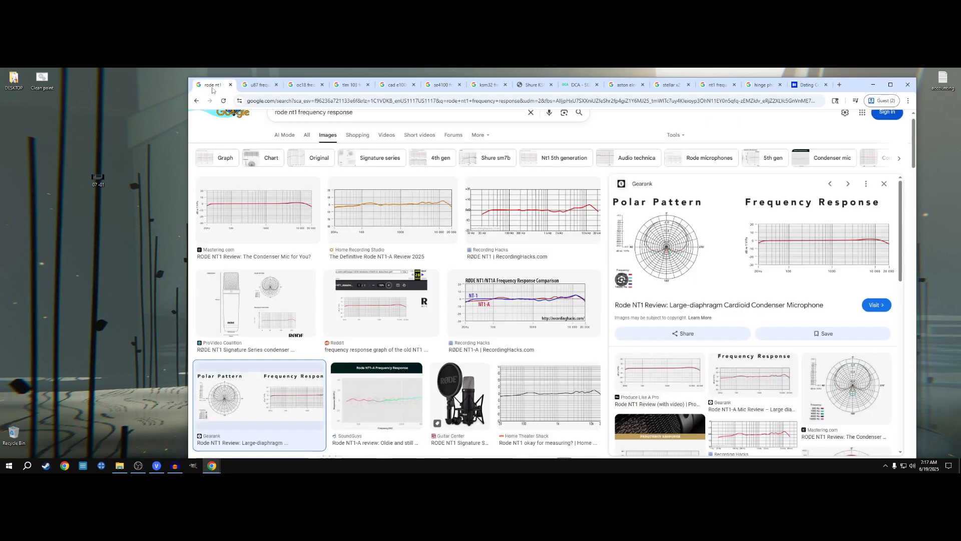
mouse_move(314, 175)
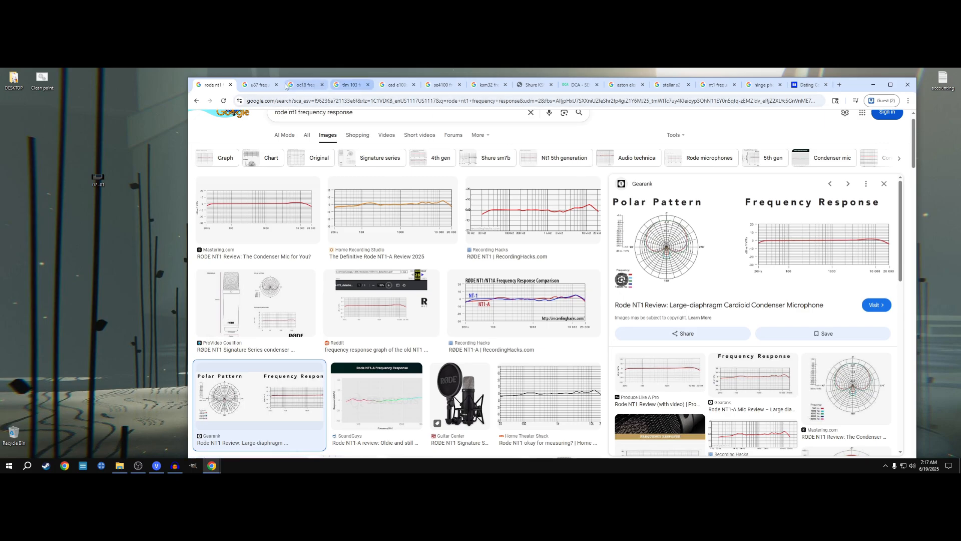
left_click(304, 85)
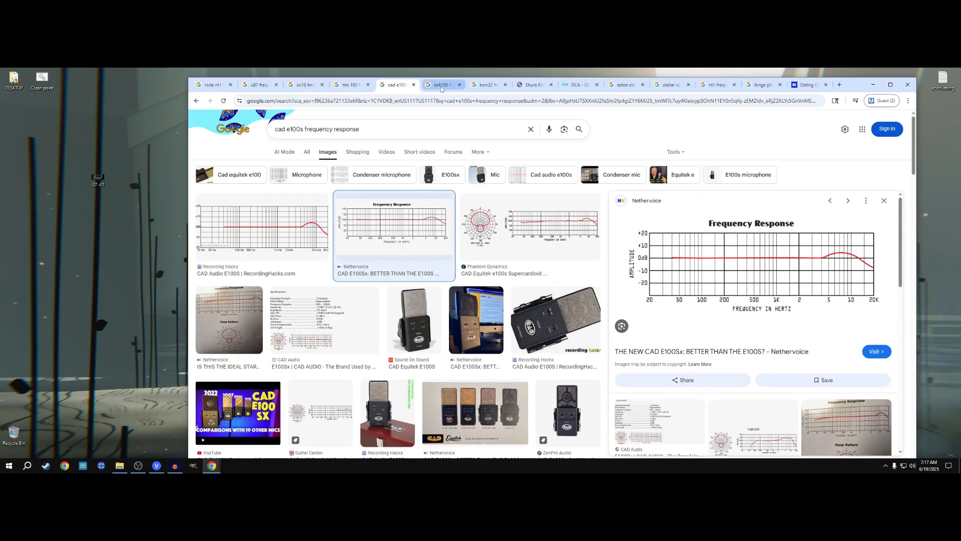
mouse_move(240, 153)
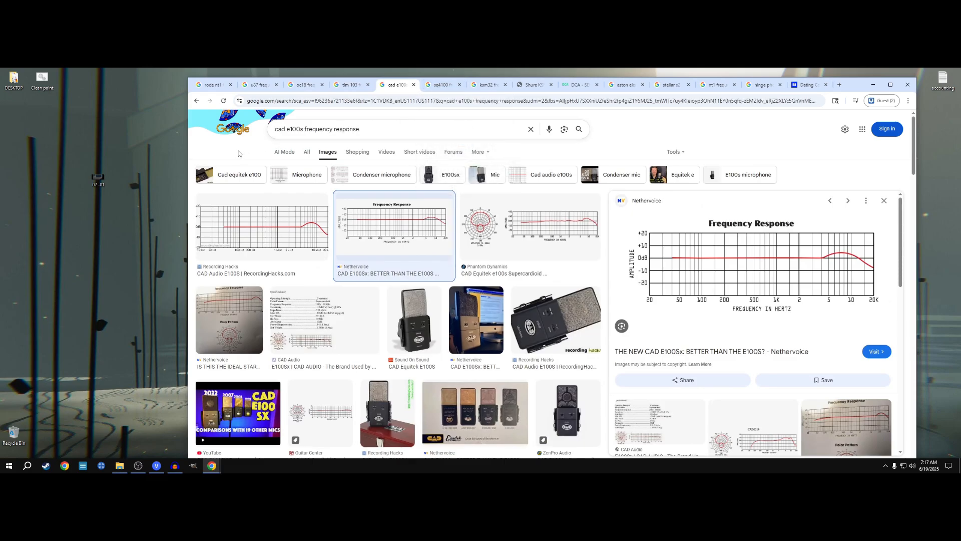
mouse_move(251, 122)
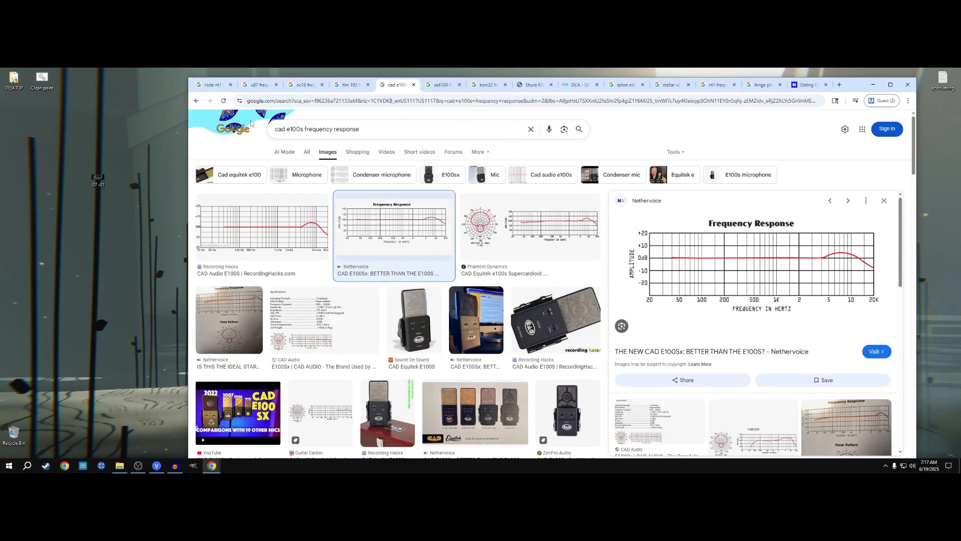
Step: Bring up the Aston Element results with the Element Frequency Response graph previewed
left_click(809, 85)
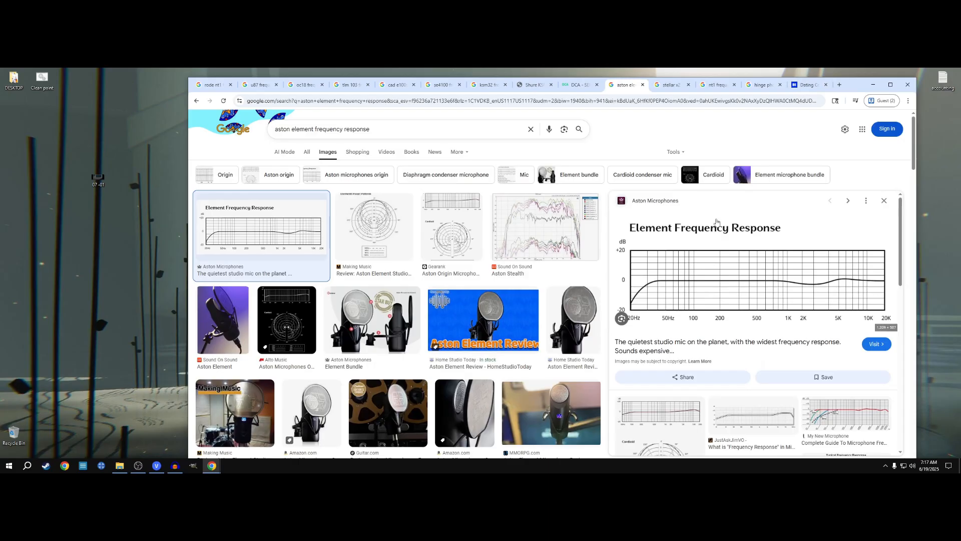
mouse_move(639, 301)
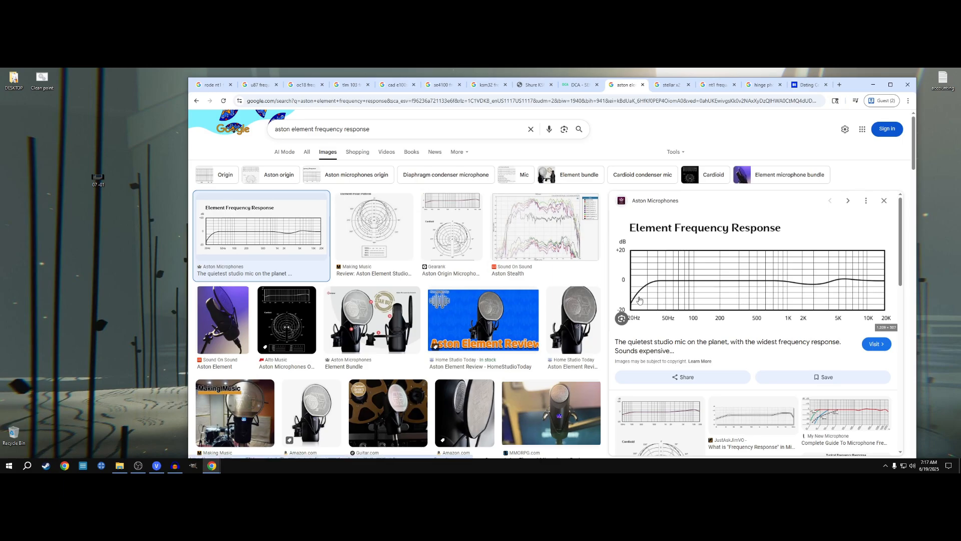
mouse_move(886, 282)
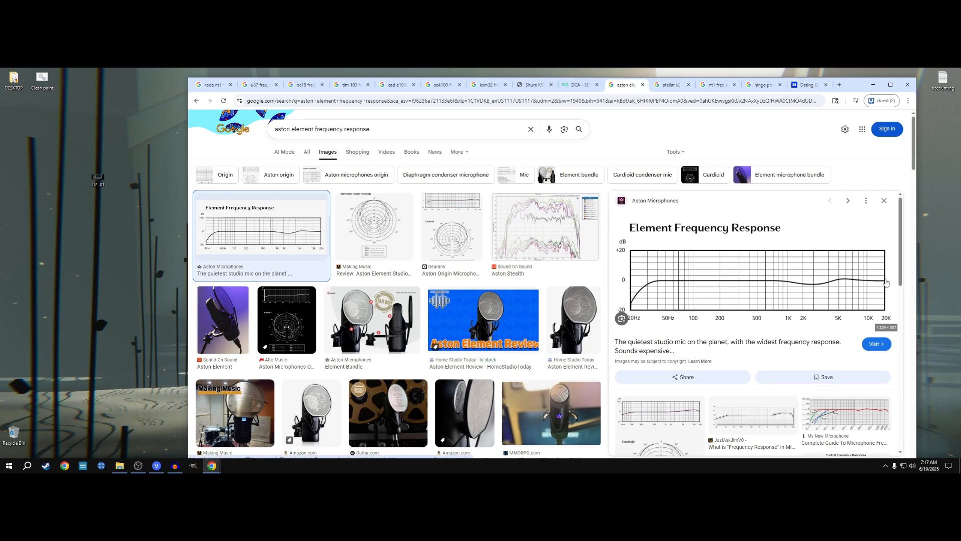
mouse_move(734, 300)
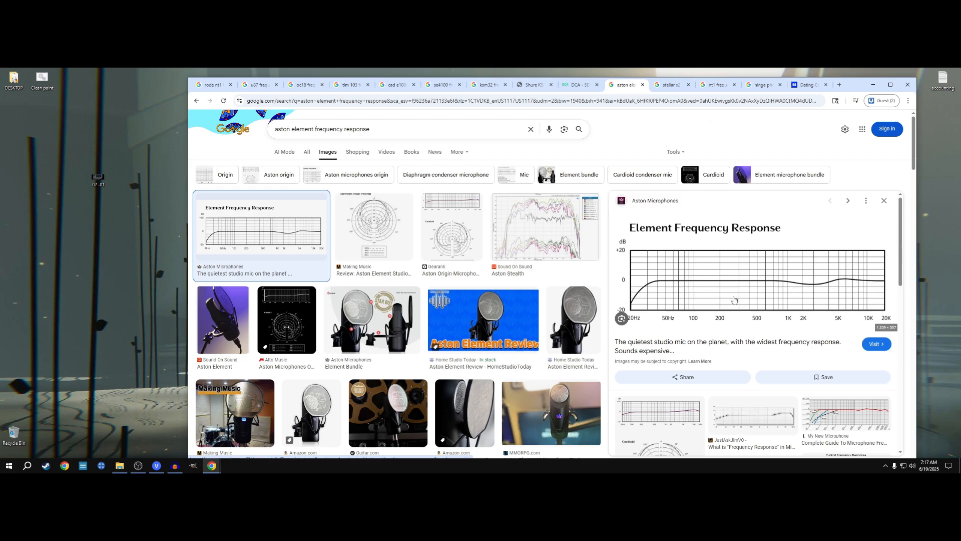
mouse_move(855, 284)
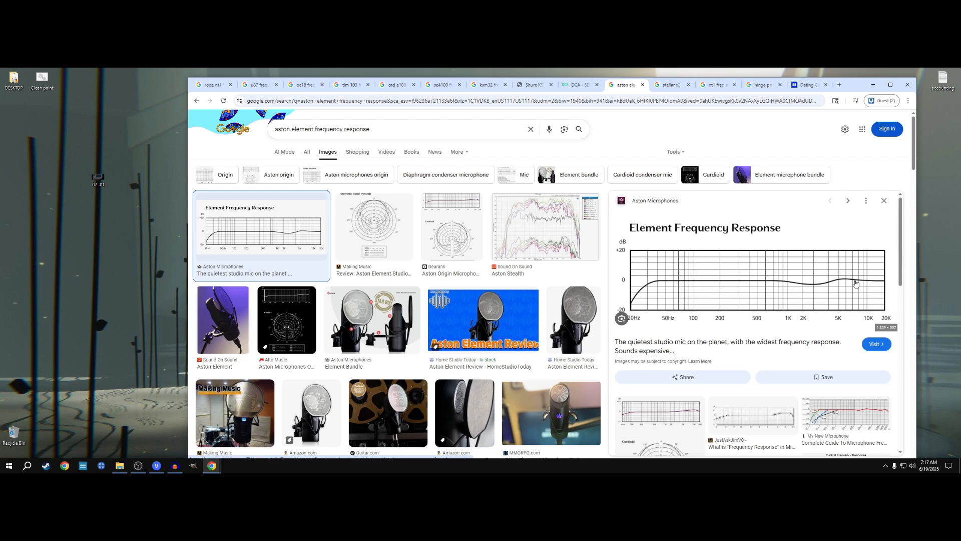
mouse_move(812, 303)
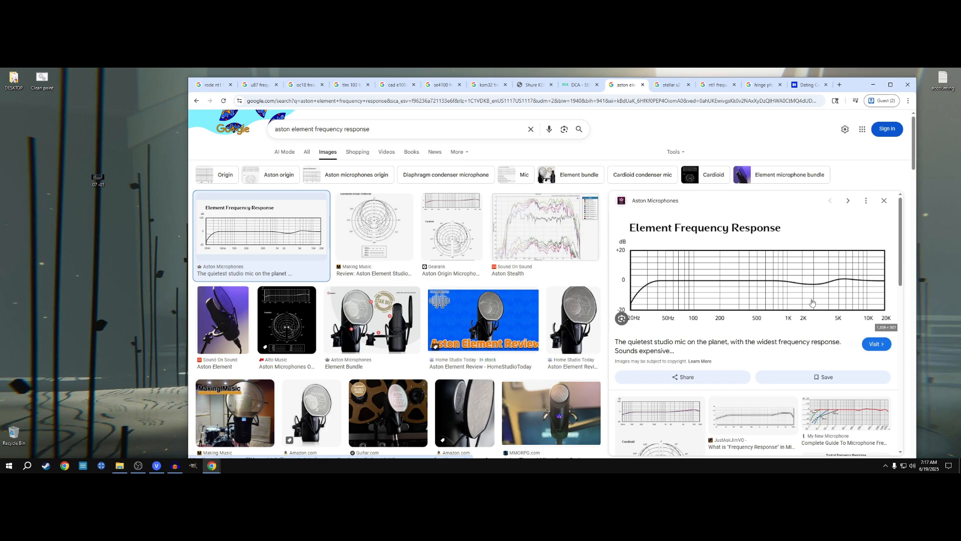
mouse_move(723, 227)
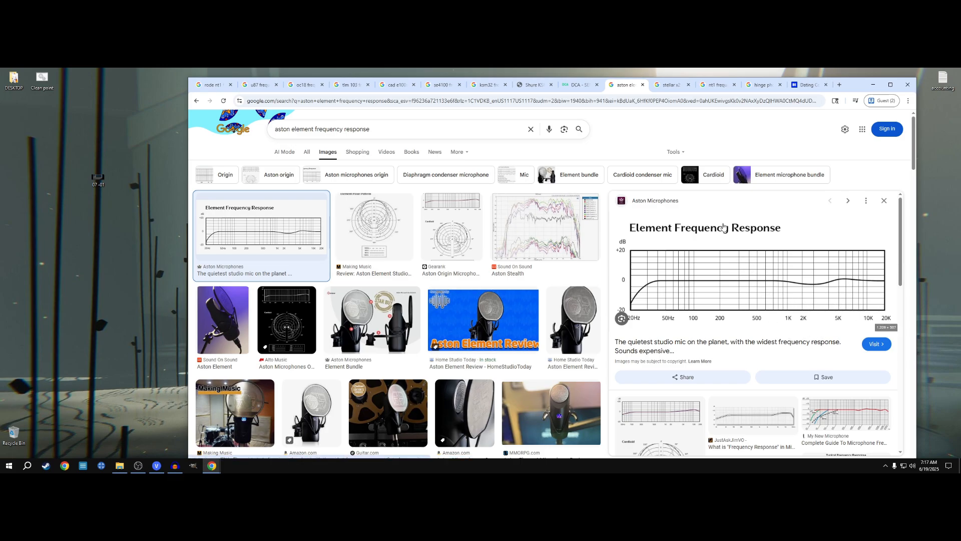
mouse_move(725, 270)
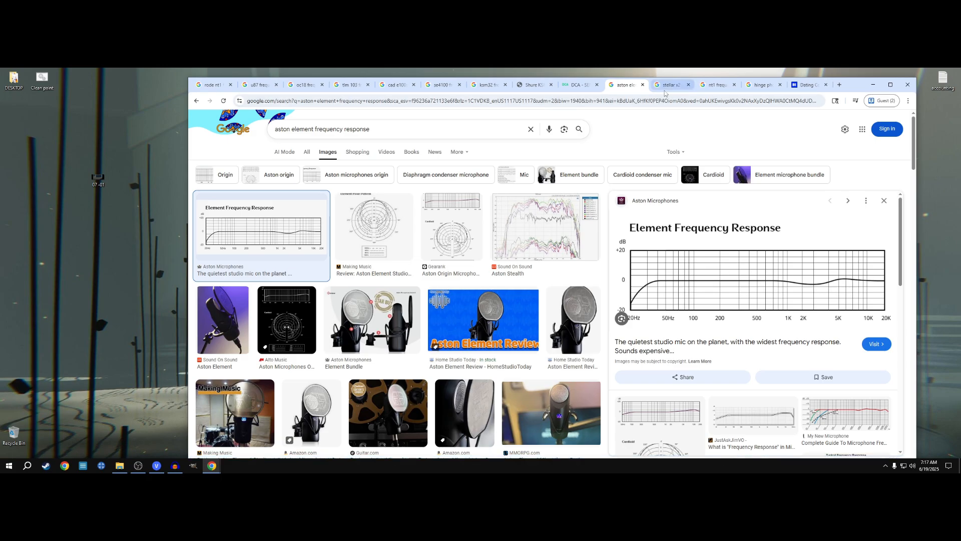
Step: Bring up the Stellar X2 results and preview the Audio Sorcerer review graph
left_click(669, 85)
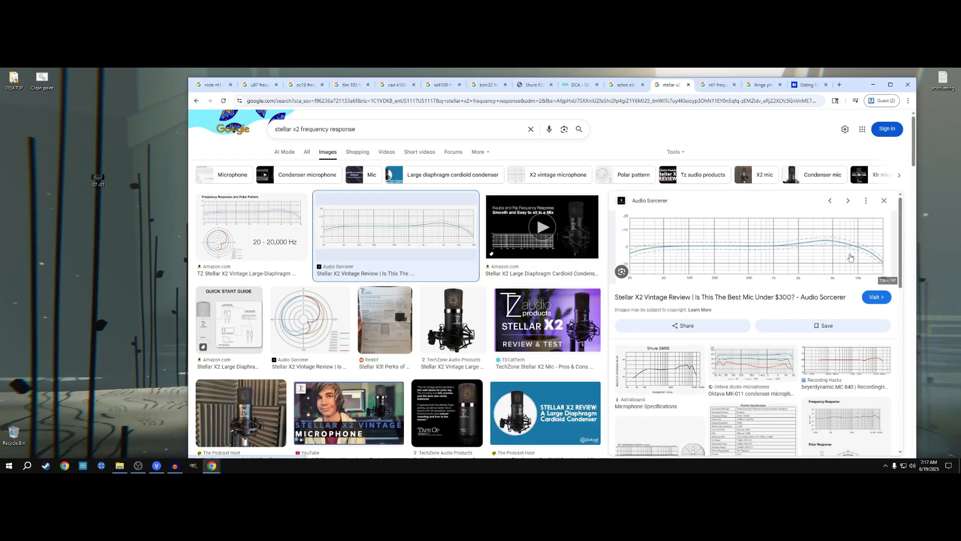
left_click(542, 226)
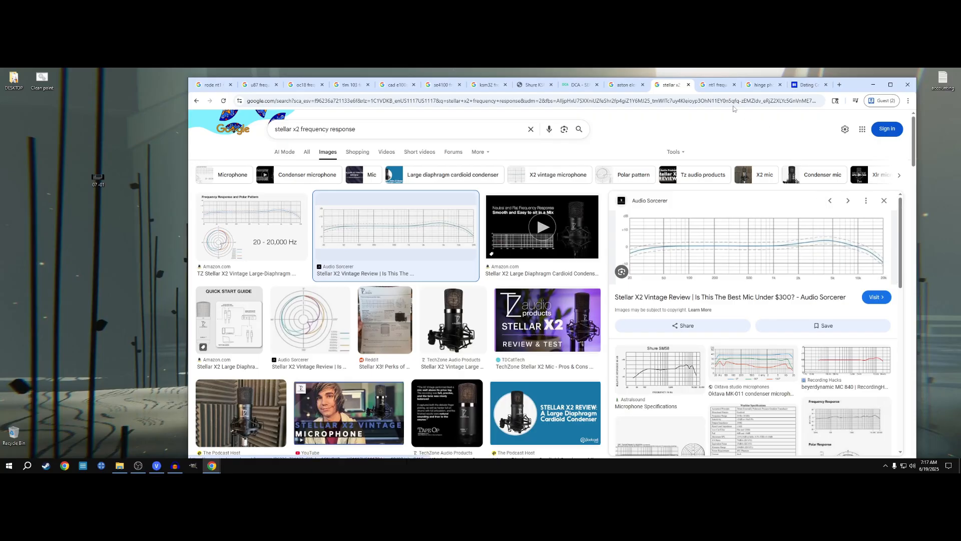
Step: Cycle the NT1, U87, TLM 103, CAD E100S and sE4100 results, landing on KSM32
left_click(715, 85)
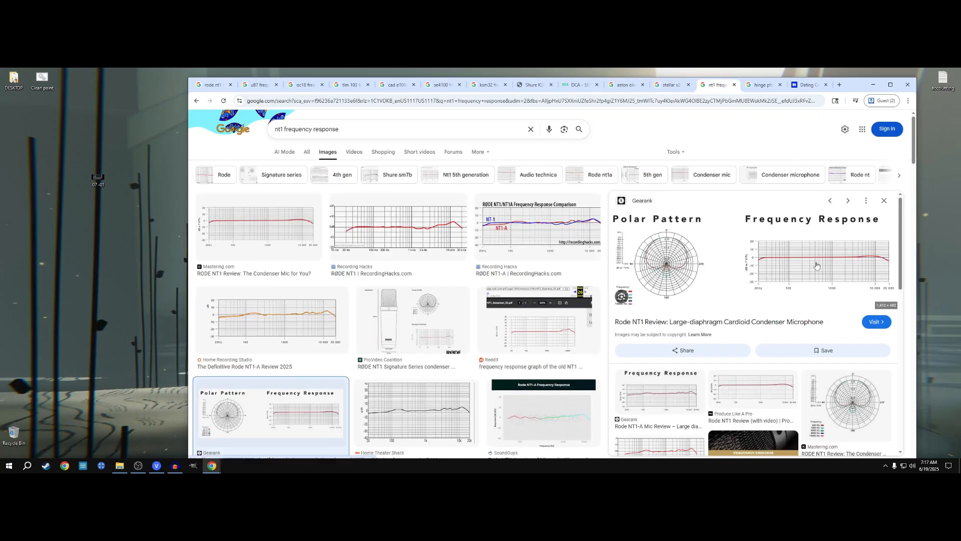
mouse_move(923, 260)
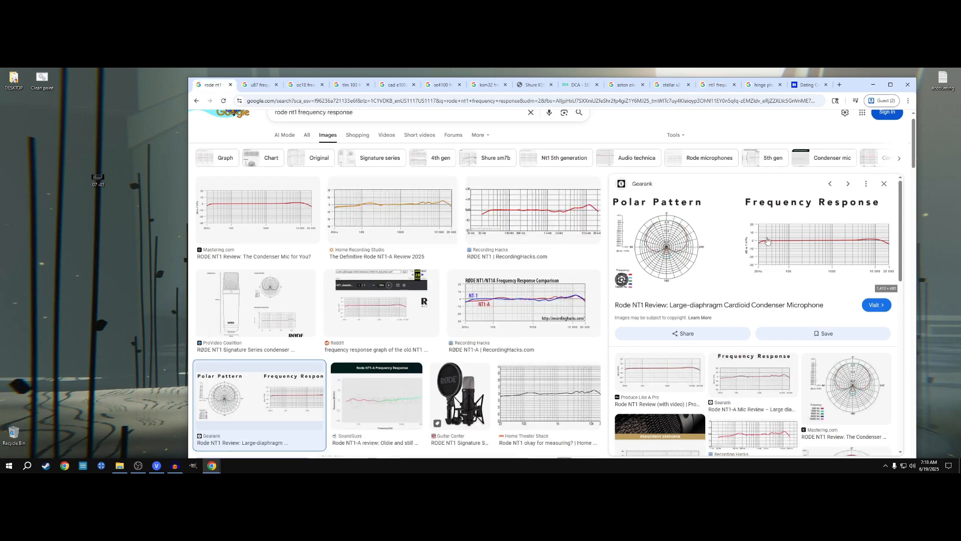
left_click(260, 84)
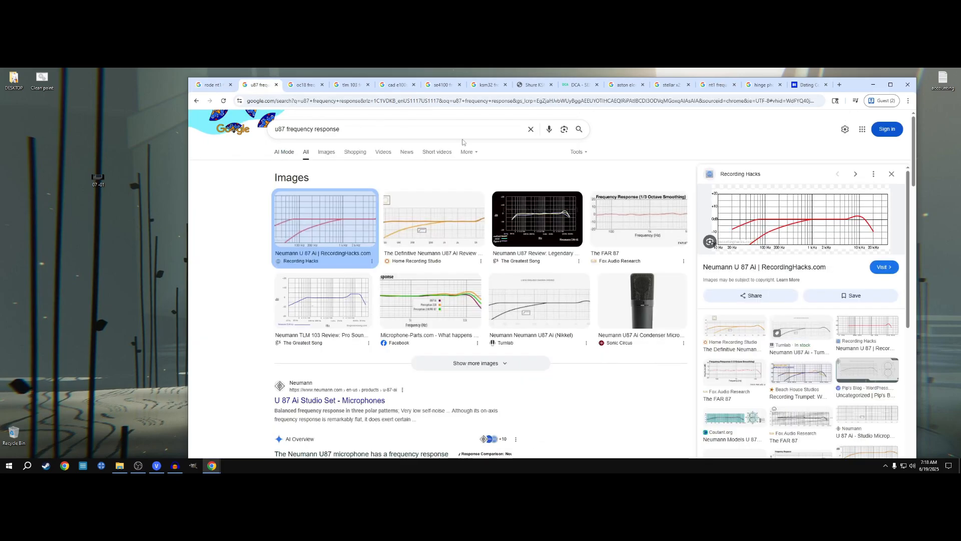
left_click(349, 84)
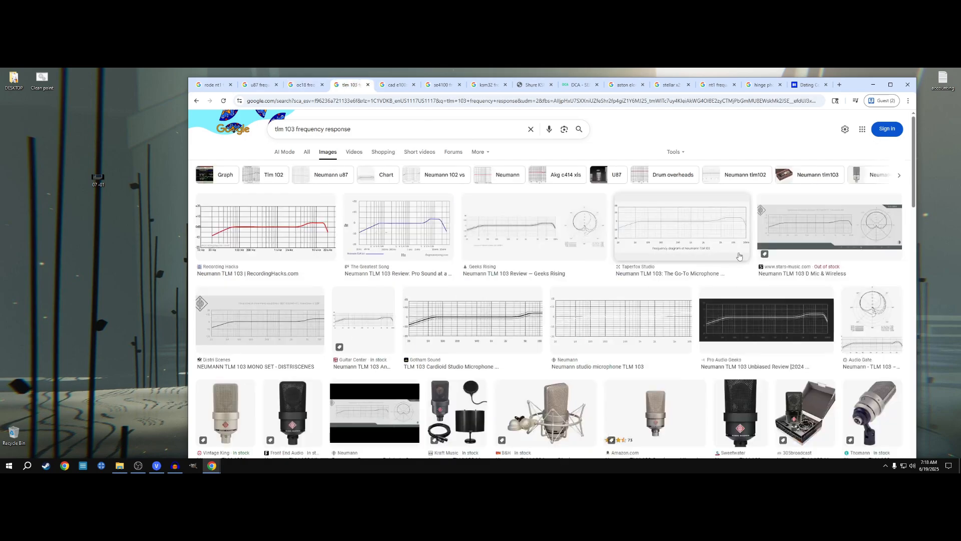
left_click(397, 84)
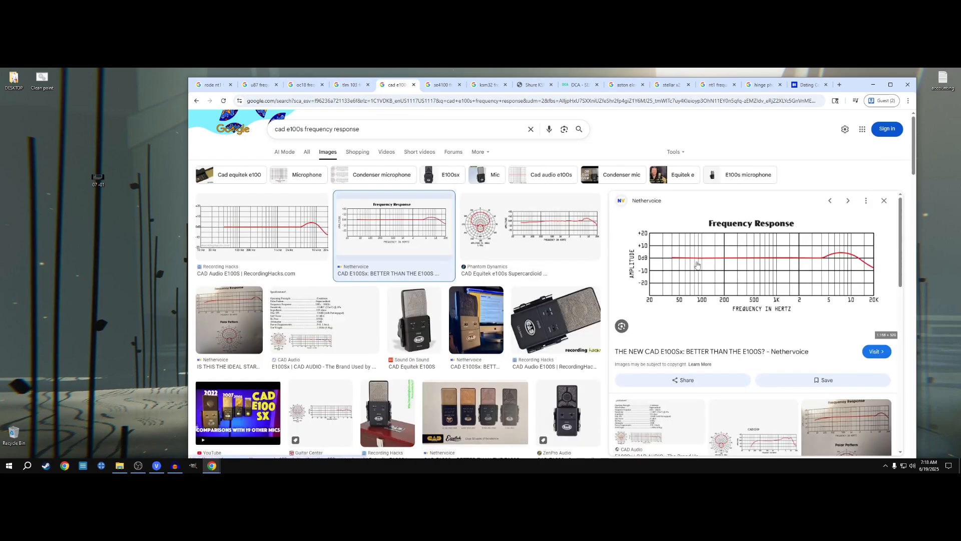
left_click(442, 85)
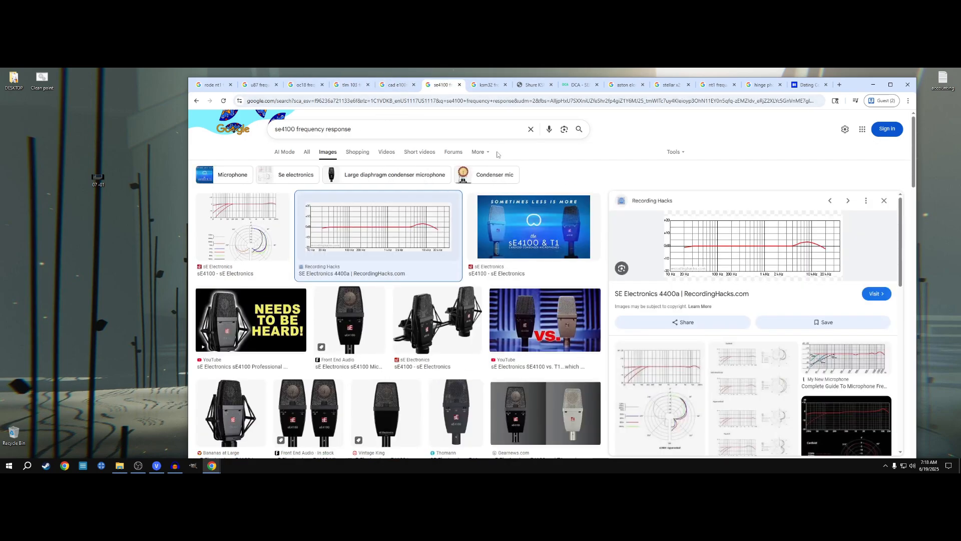
left_click(487, 85)
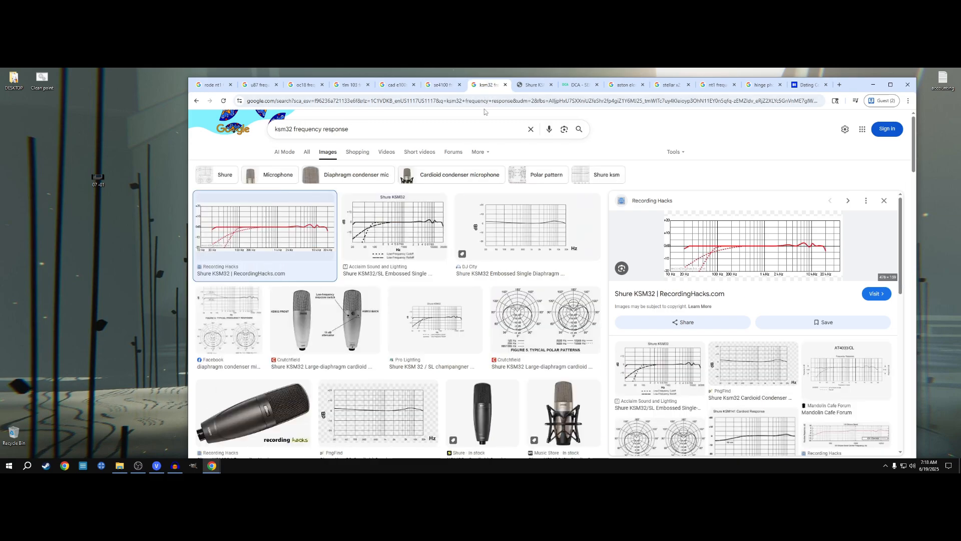